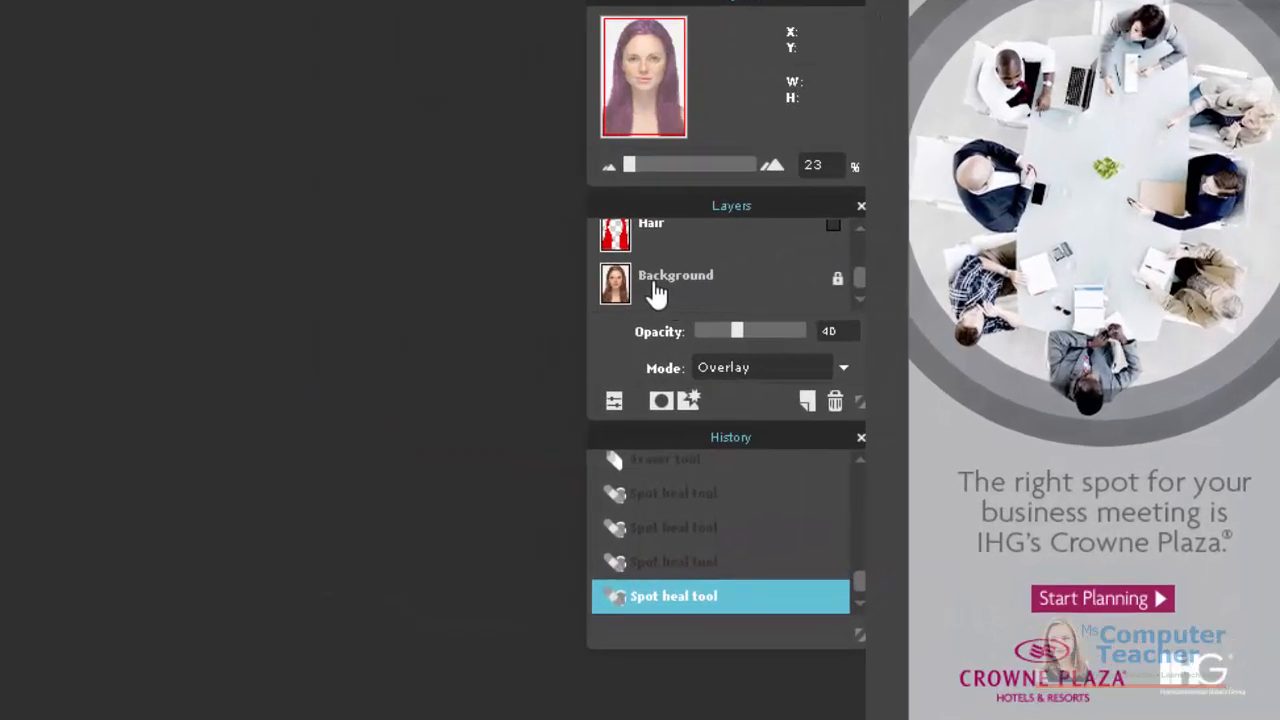
Duplicate the Background photo layer and rename the copy 'Skin'.
click(676, 284)
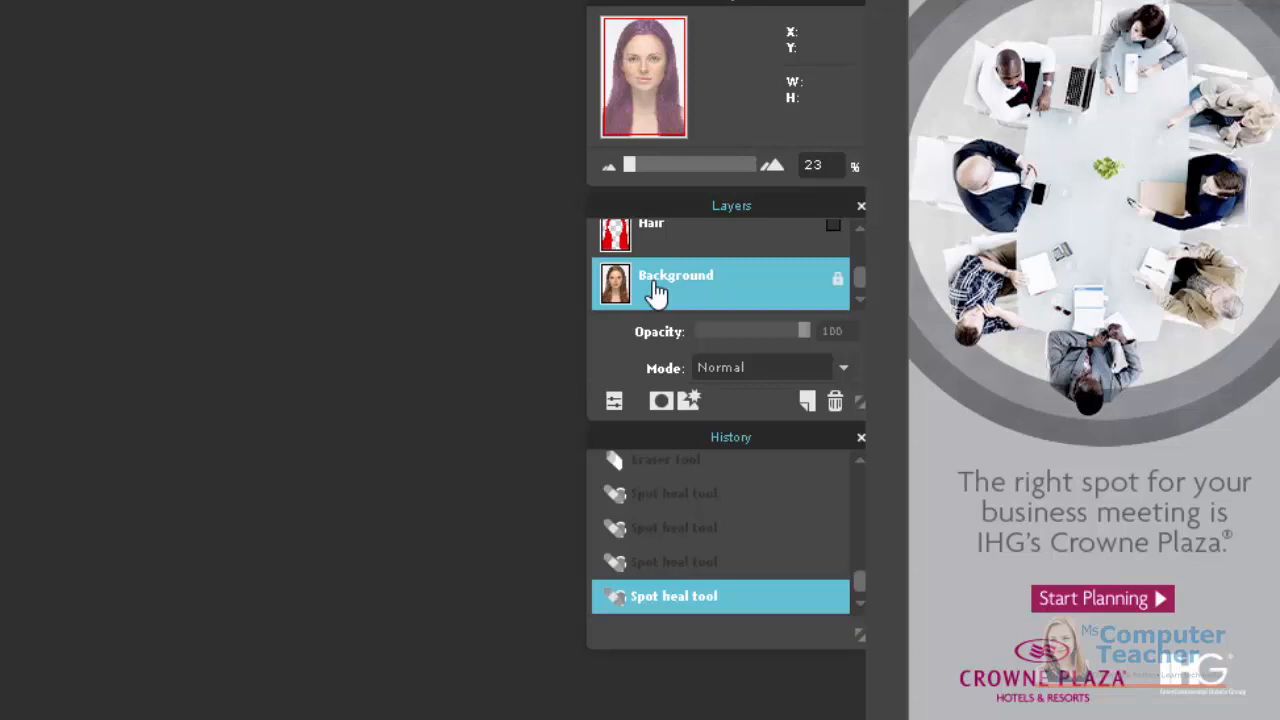
click(808, 400)
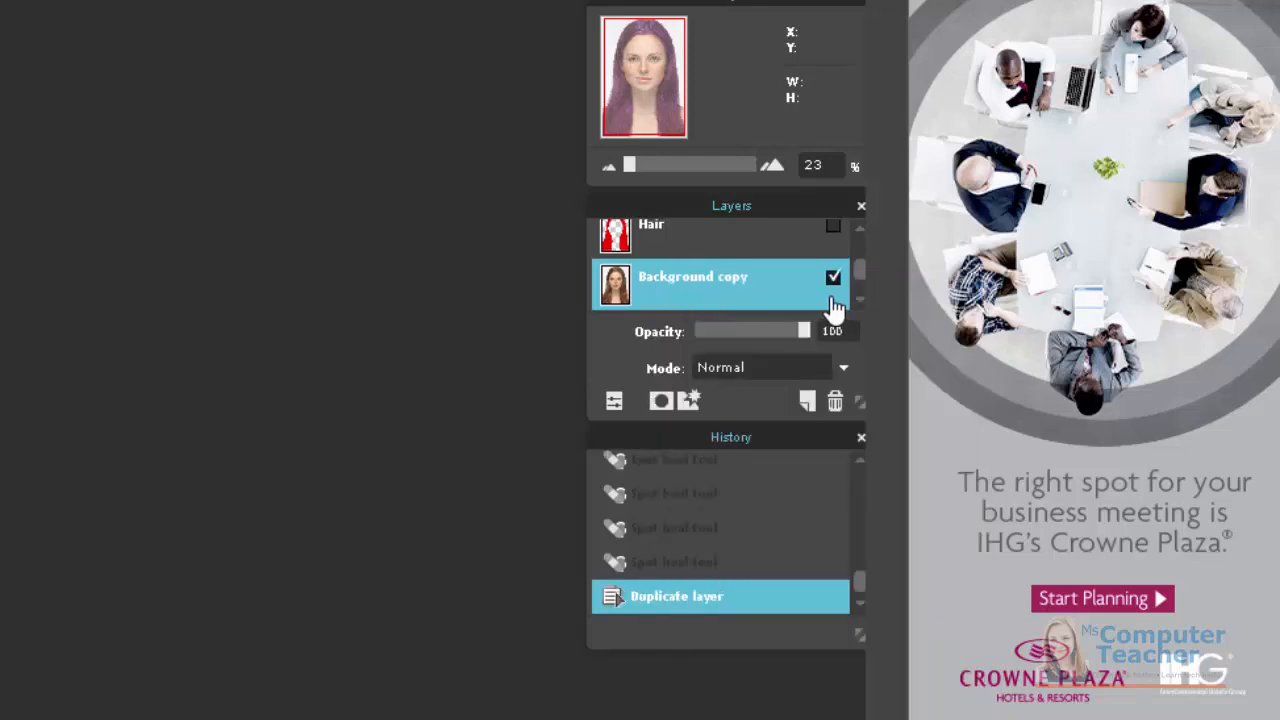
scroll(down, 3)
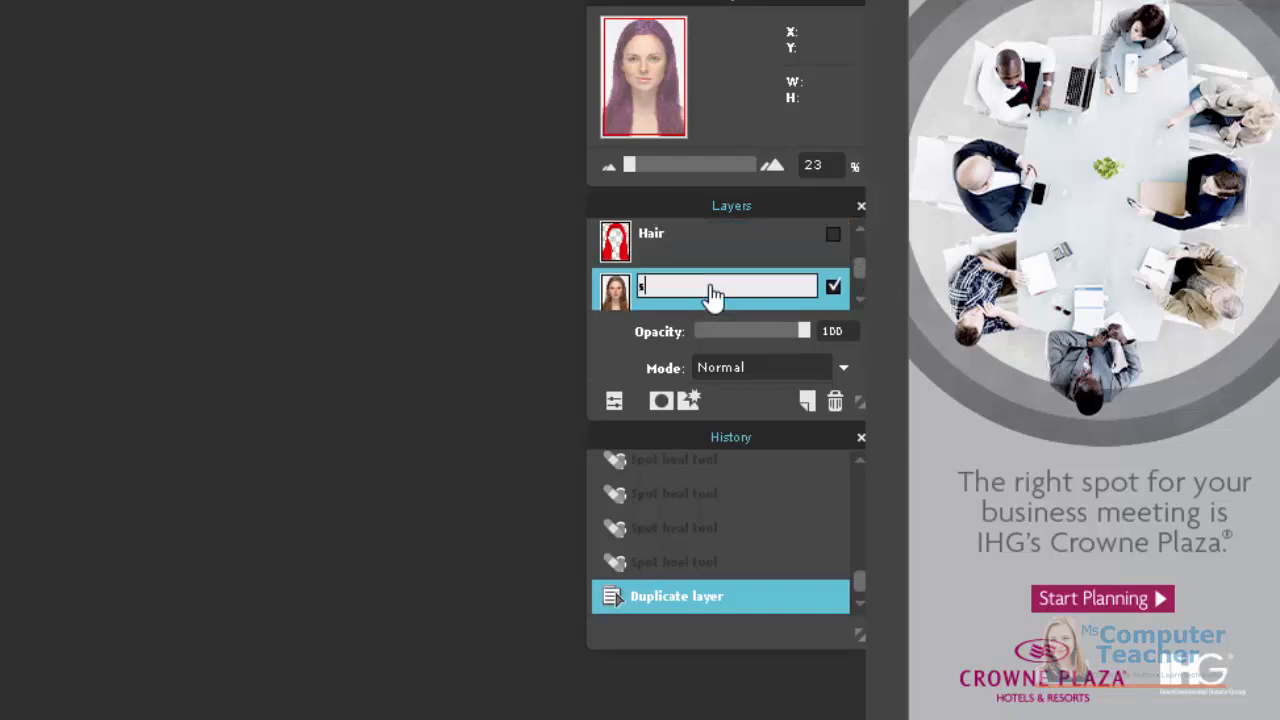
text(Skin)
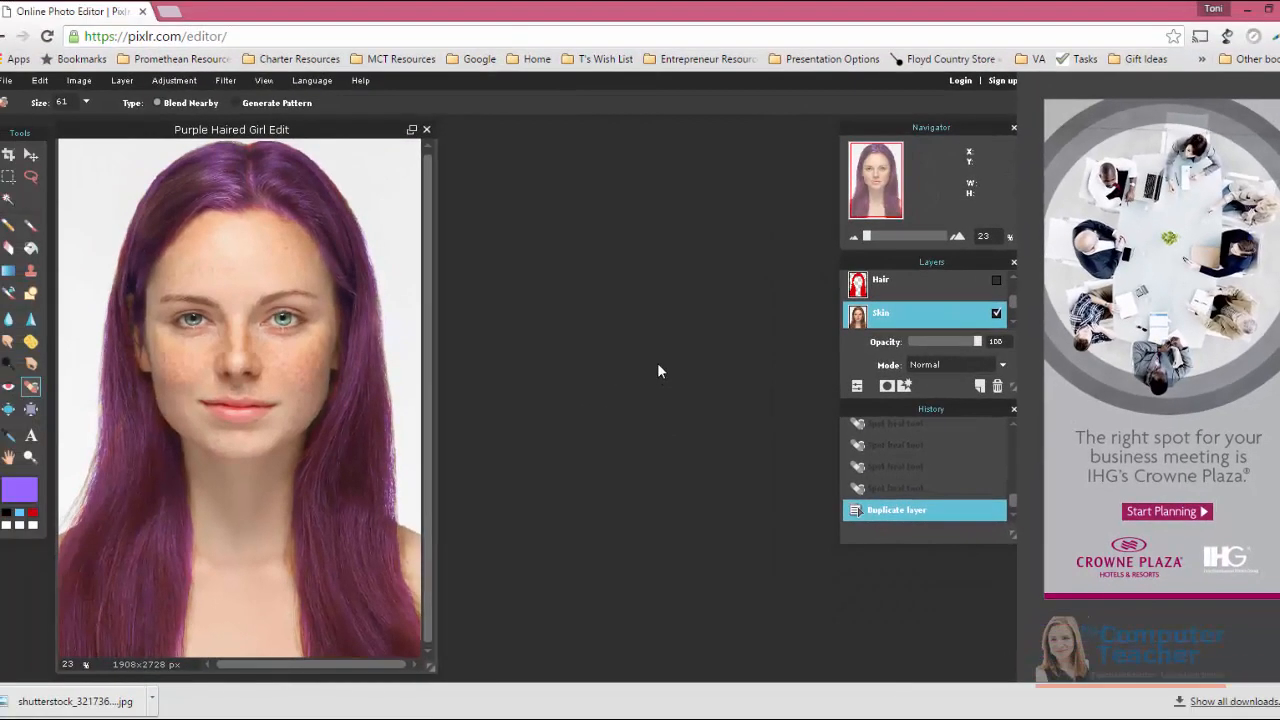
mouse_move(596, 374)
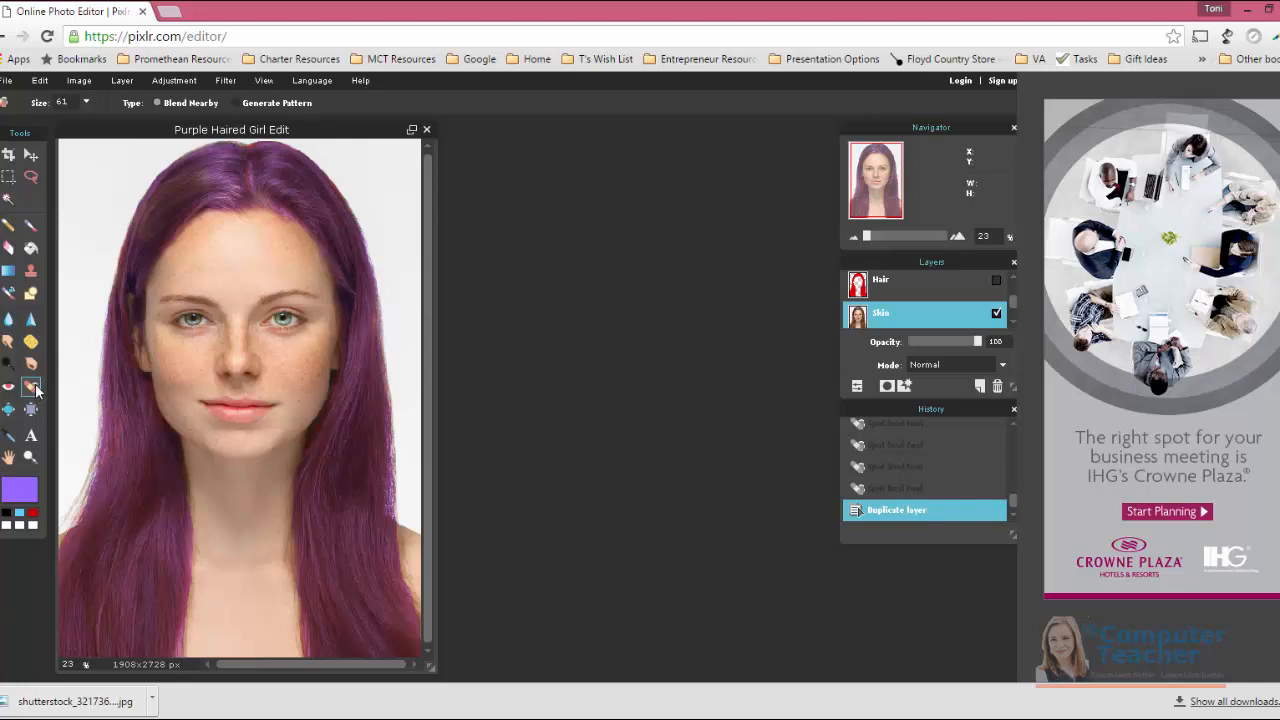
mouse_move(32, 388)
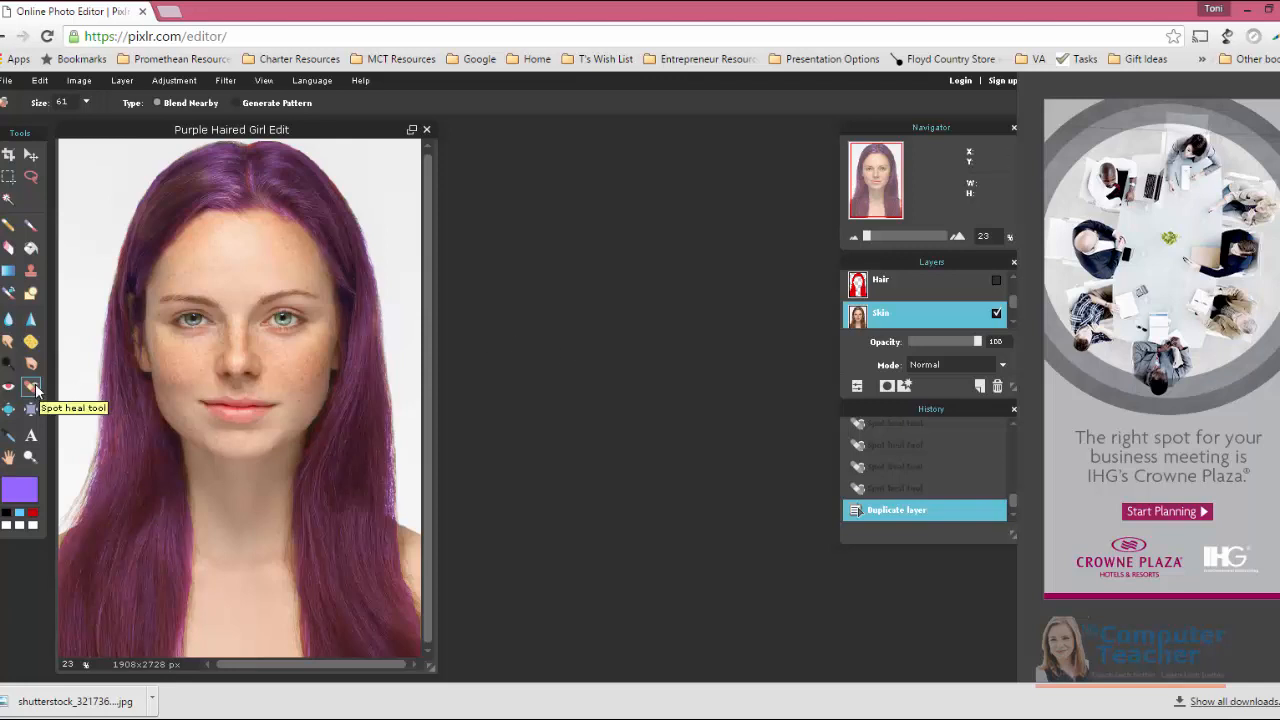
mouse_move(32, 364)
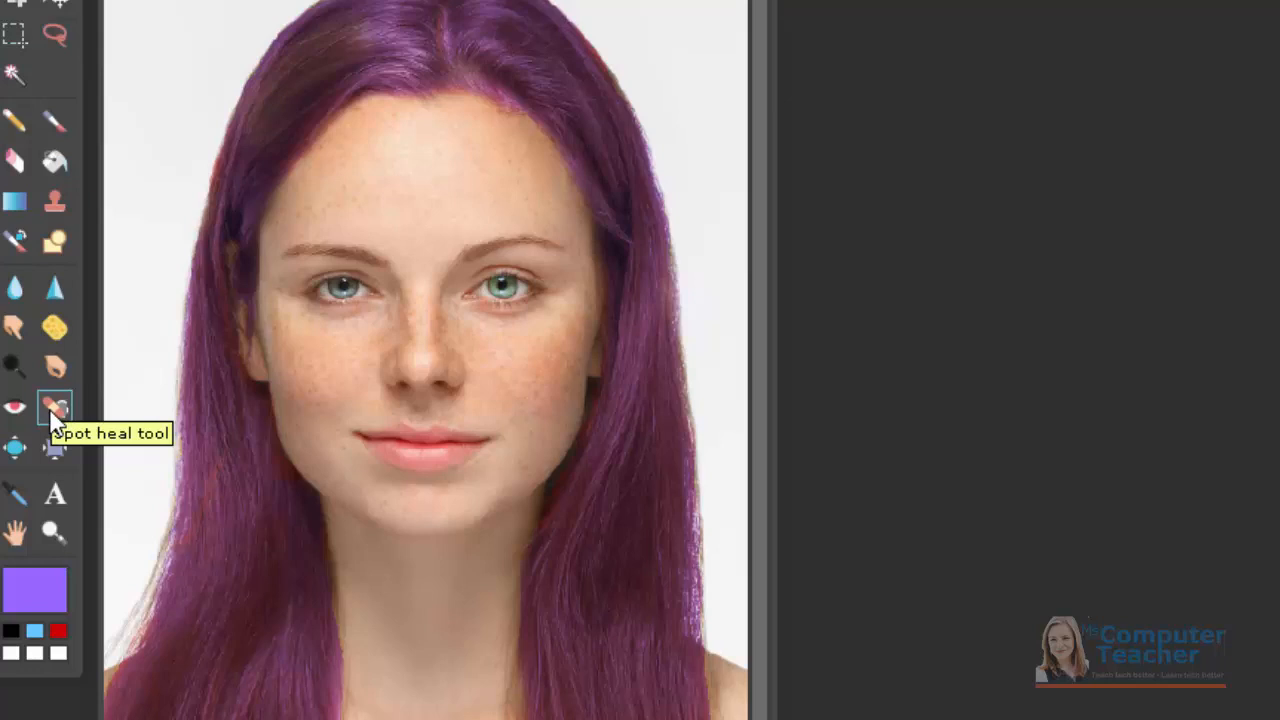
mouse_move(60, 420)
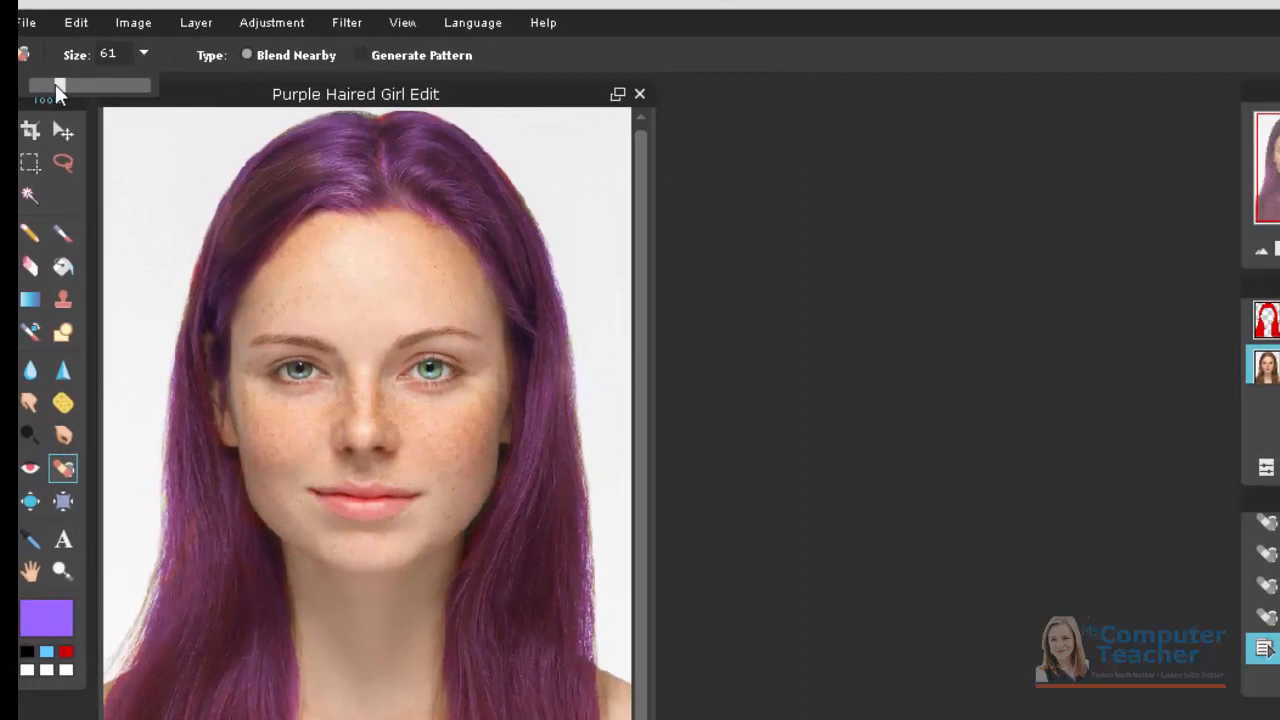
Set the spot heal brush to size 31 with the Blend Nearby type.
drag(56, 84, 44, 84)
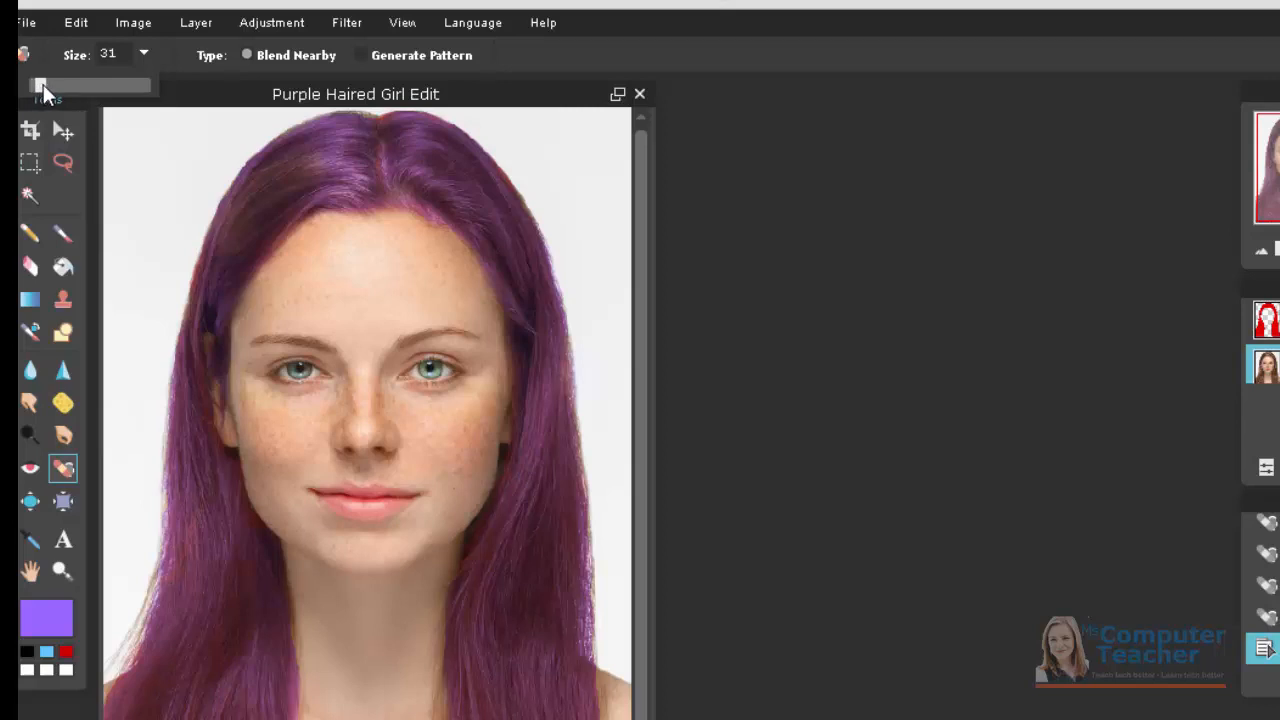
mouse_move(372, 72)
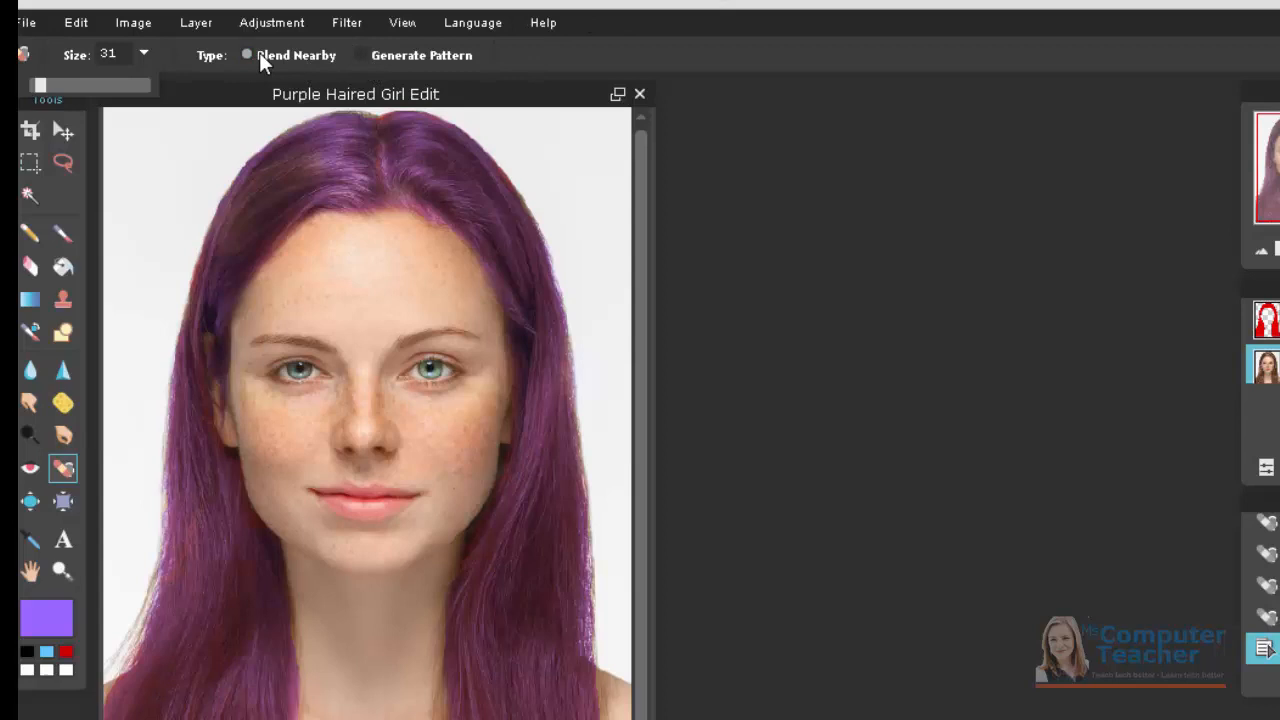
click(248, 56)
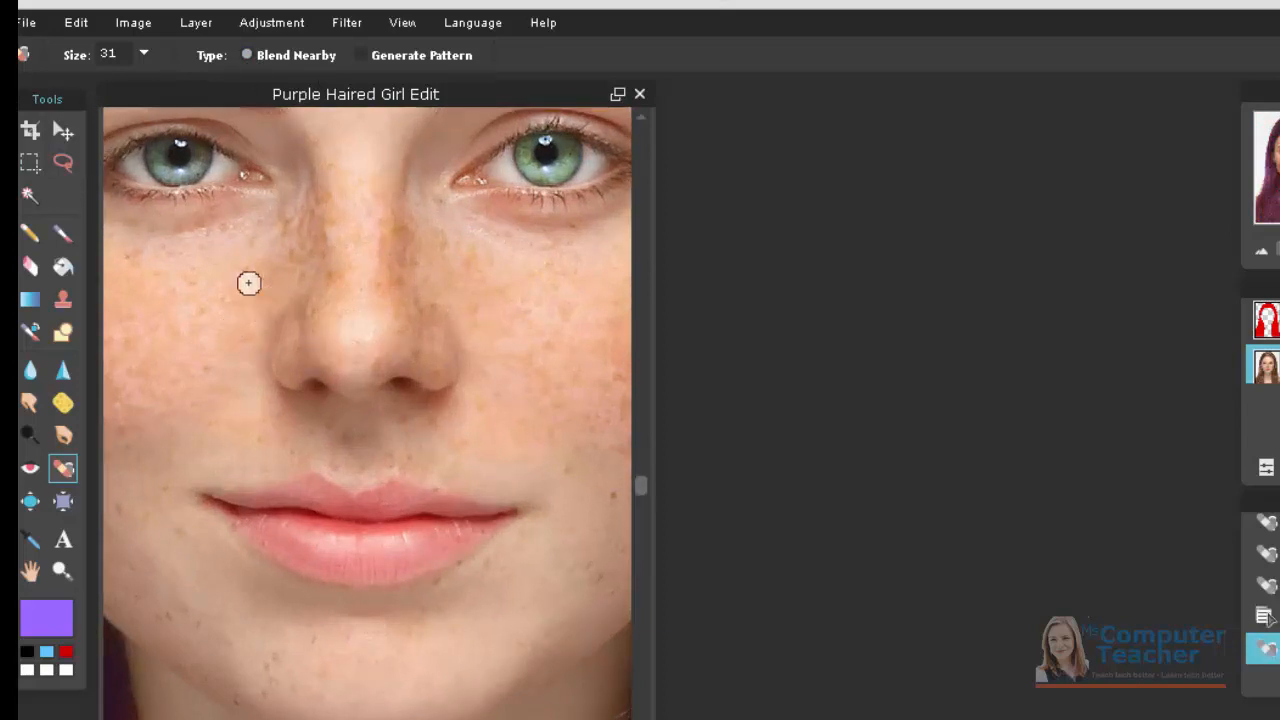
mouse_move(300, 236)
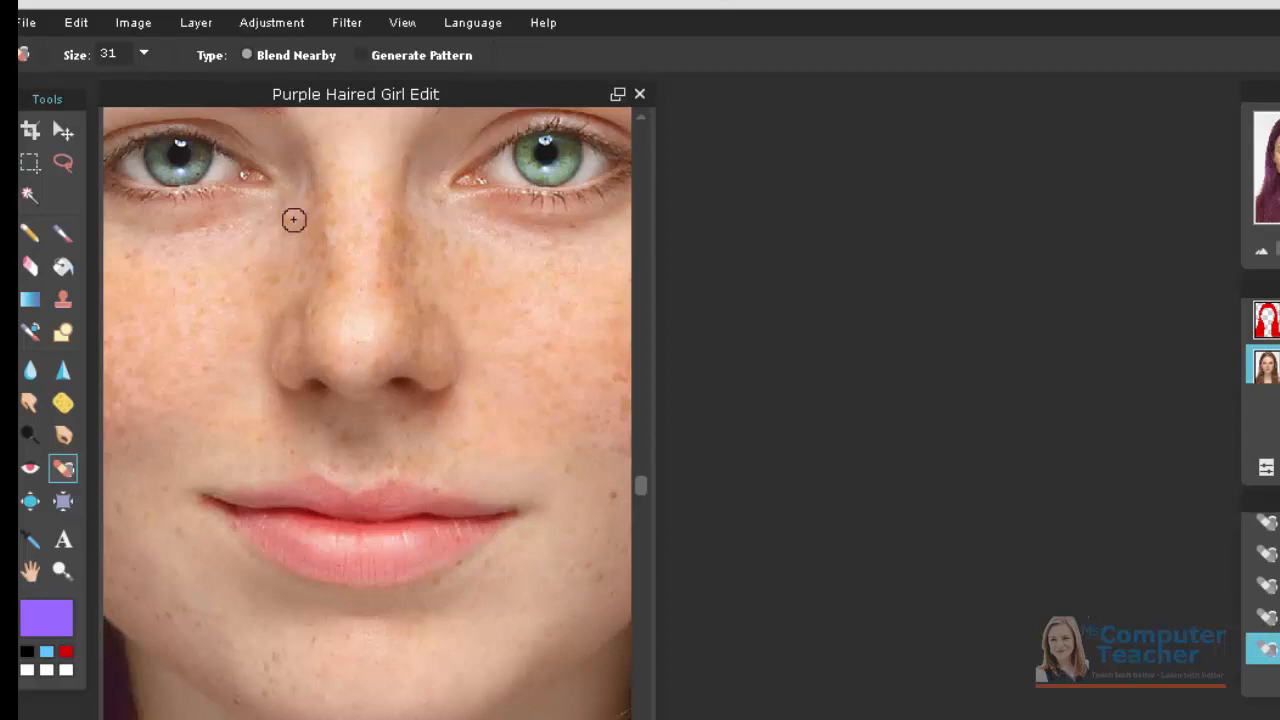
mouse_move(312, 202)
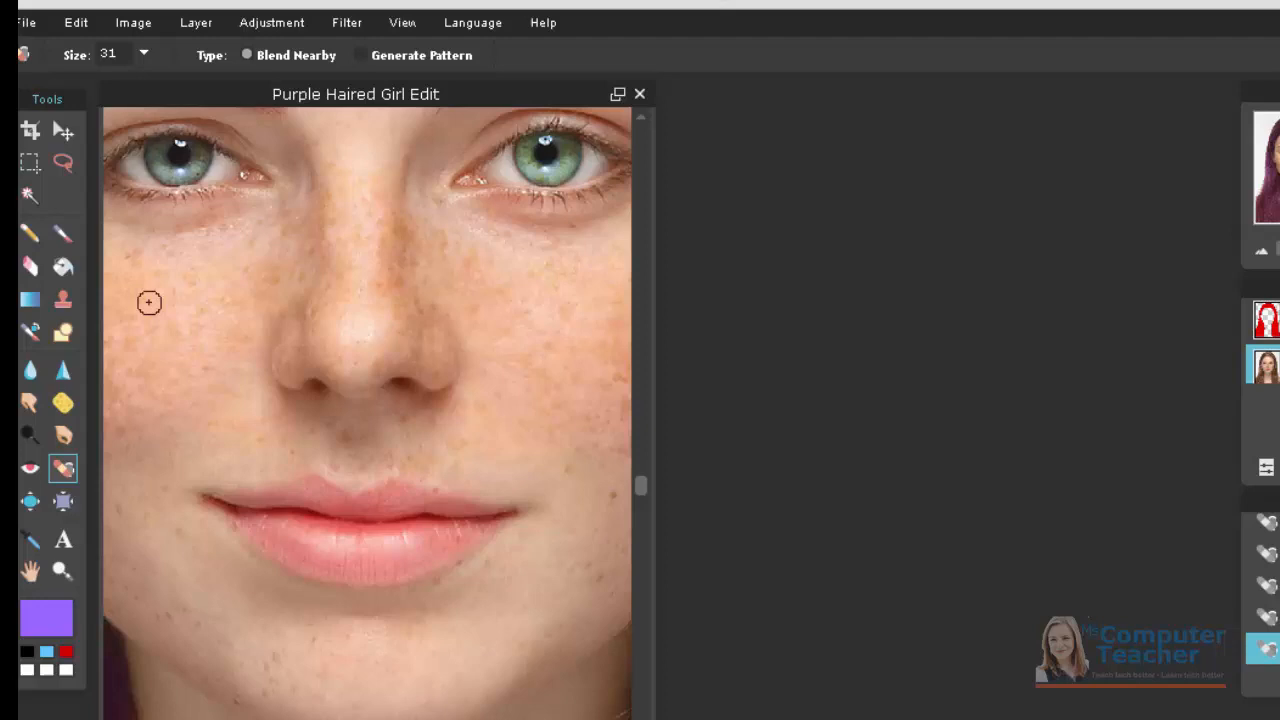
Paint out the freckles on the model's left cheek with the spot heal brush.
drag(170, 300, 148, 358)
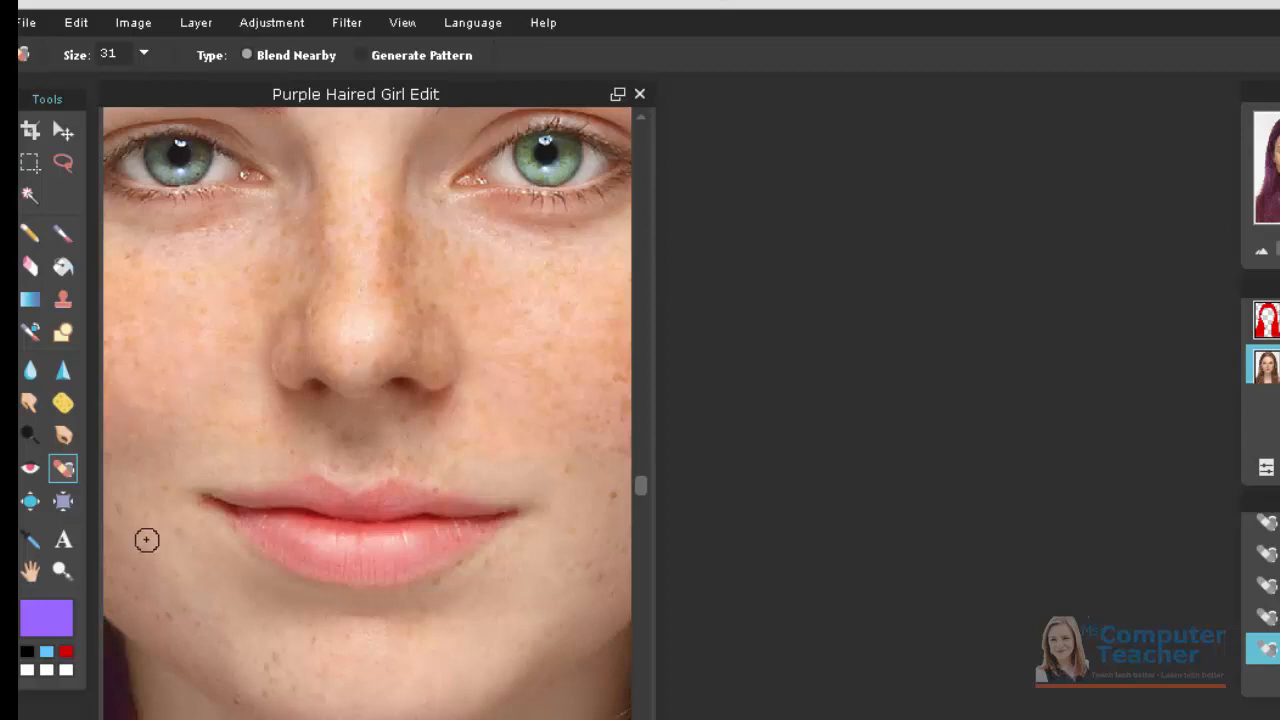
mouse_move(140, 350)
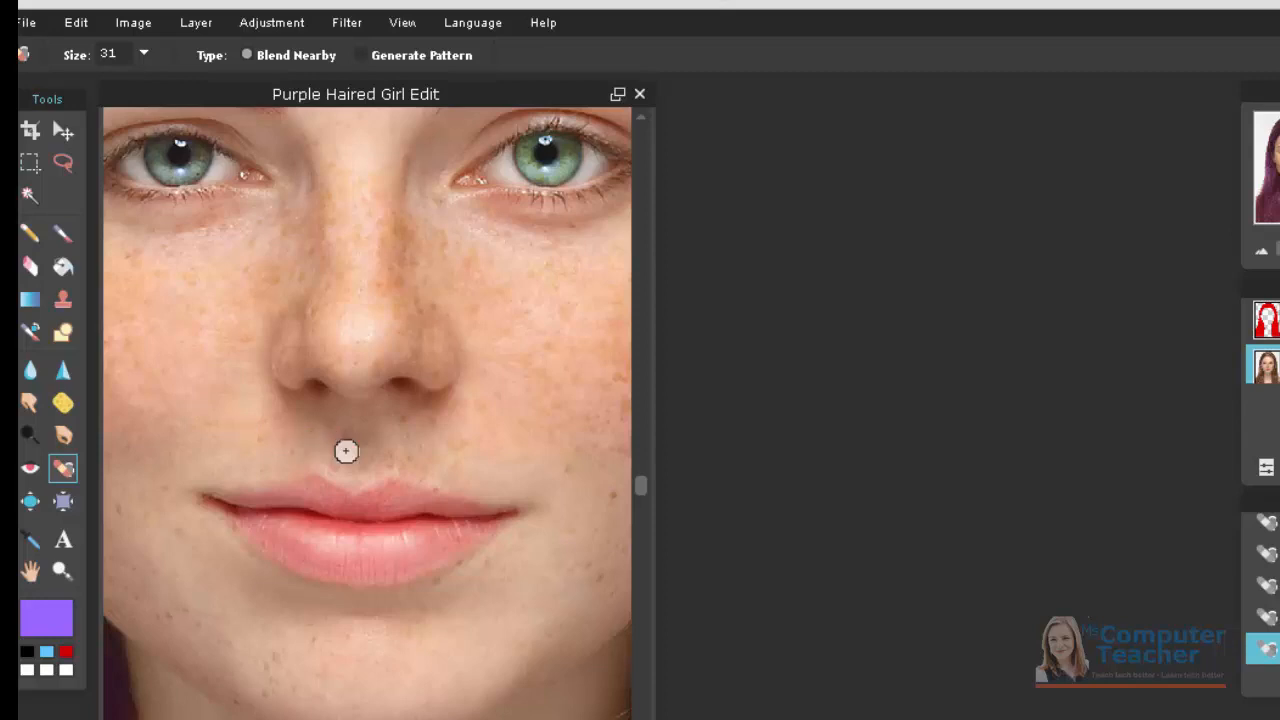
mouse_move(406, 464)
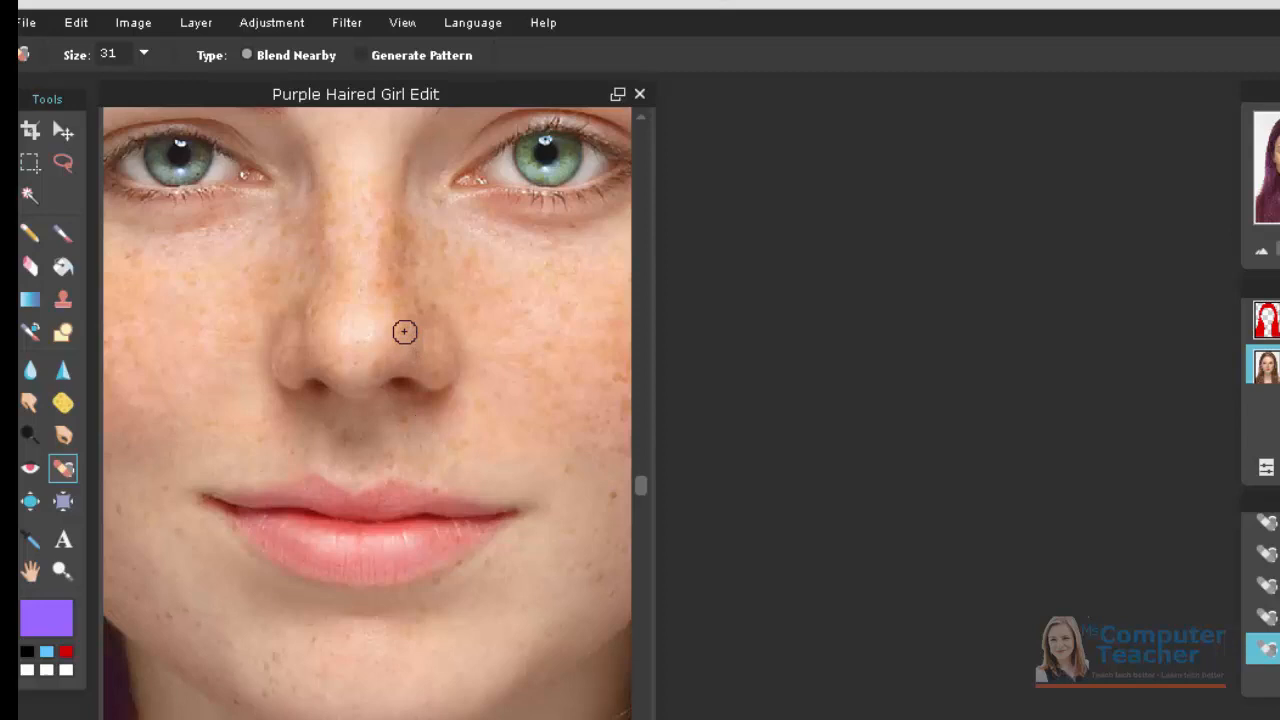
mouse_move(392, 246)
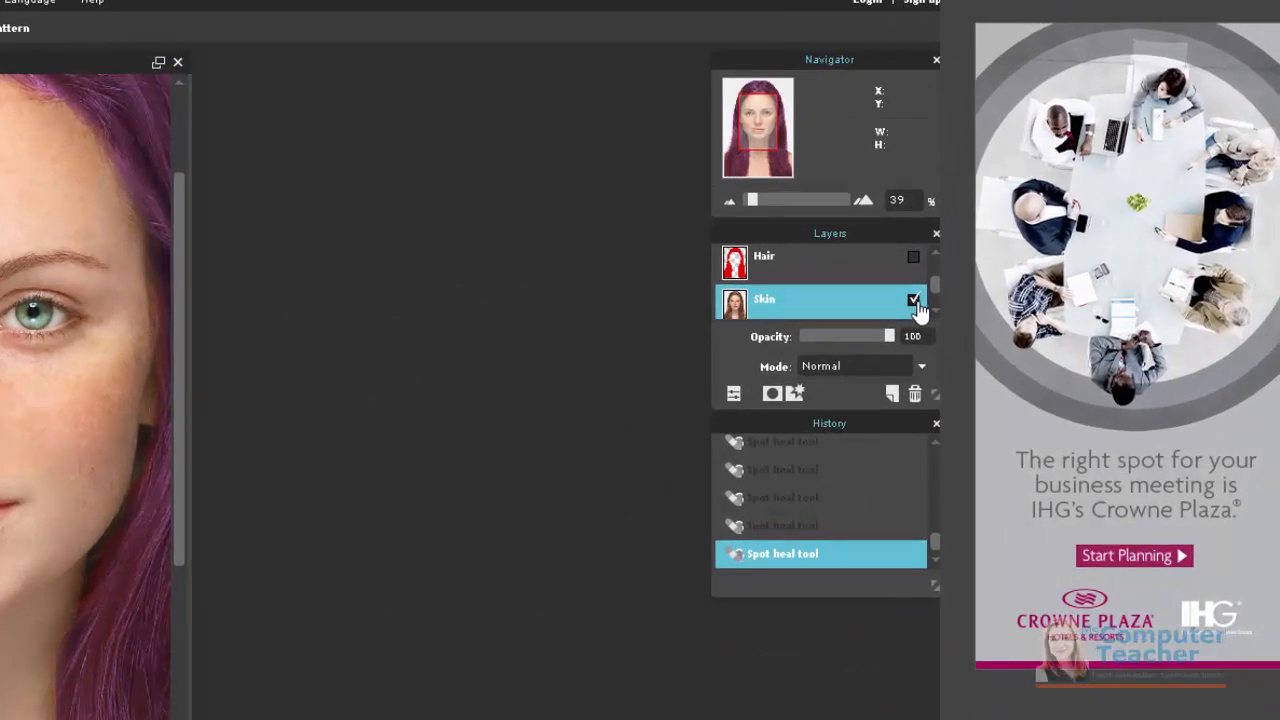
click(912, 300)
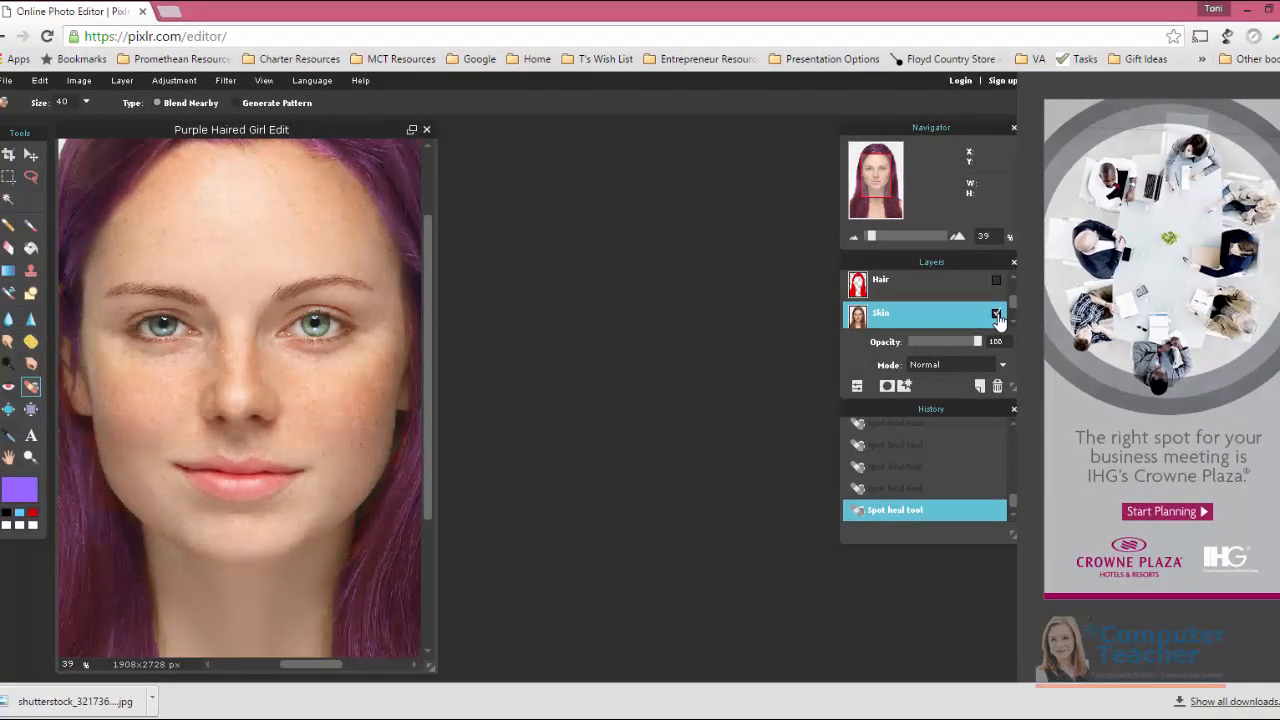
click(996, 312)
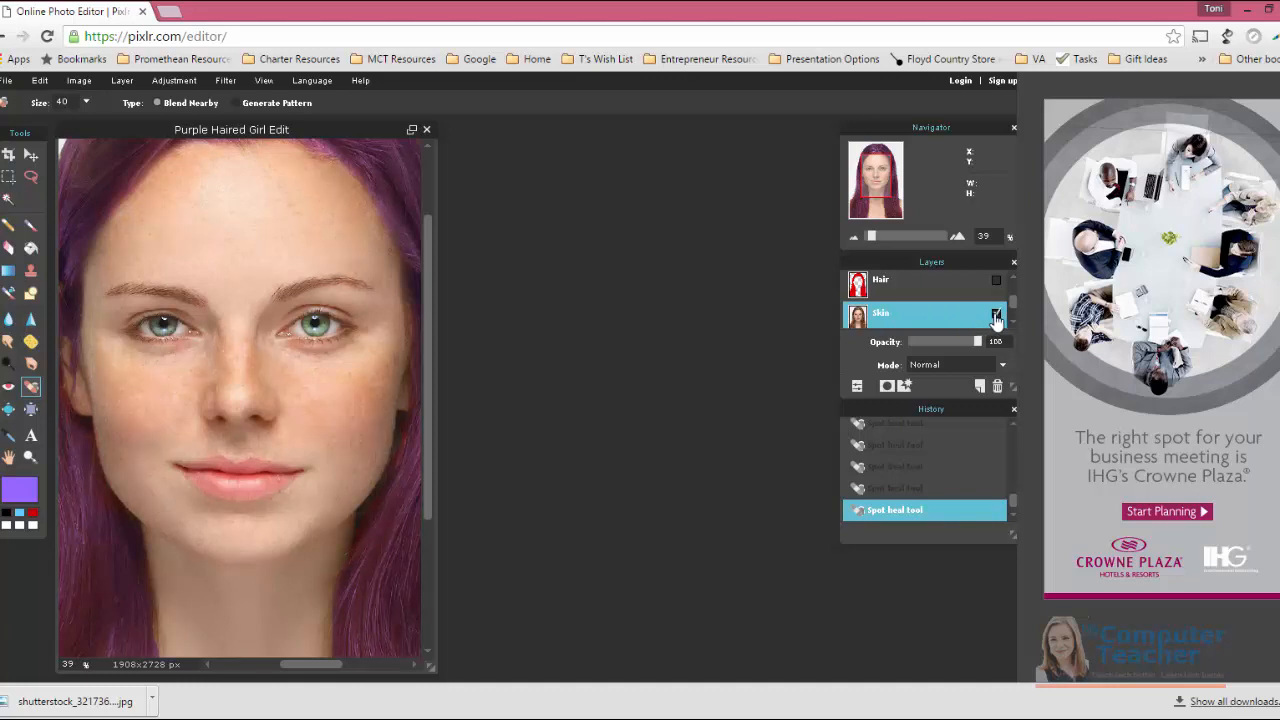
click(996, 312)
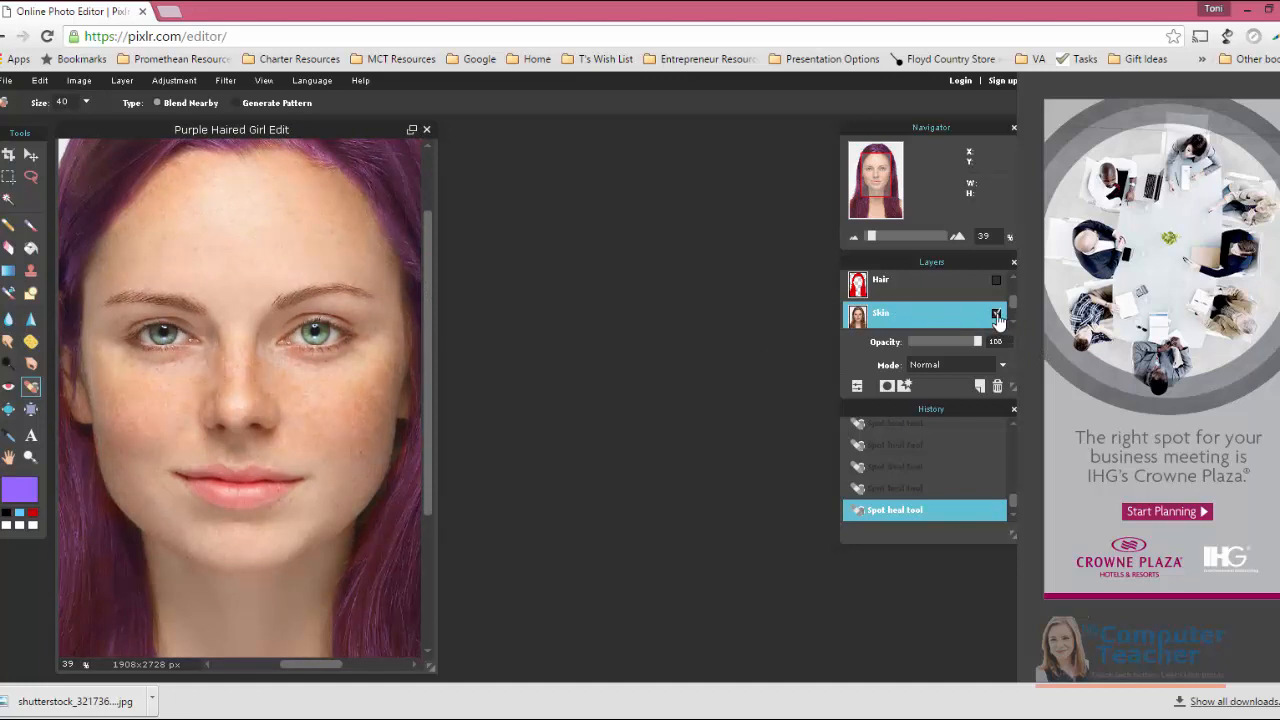
click(996, 312)
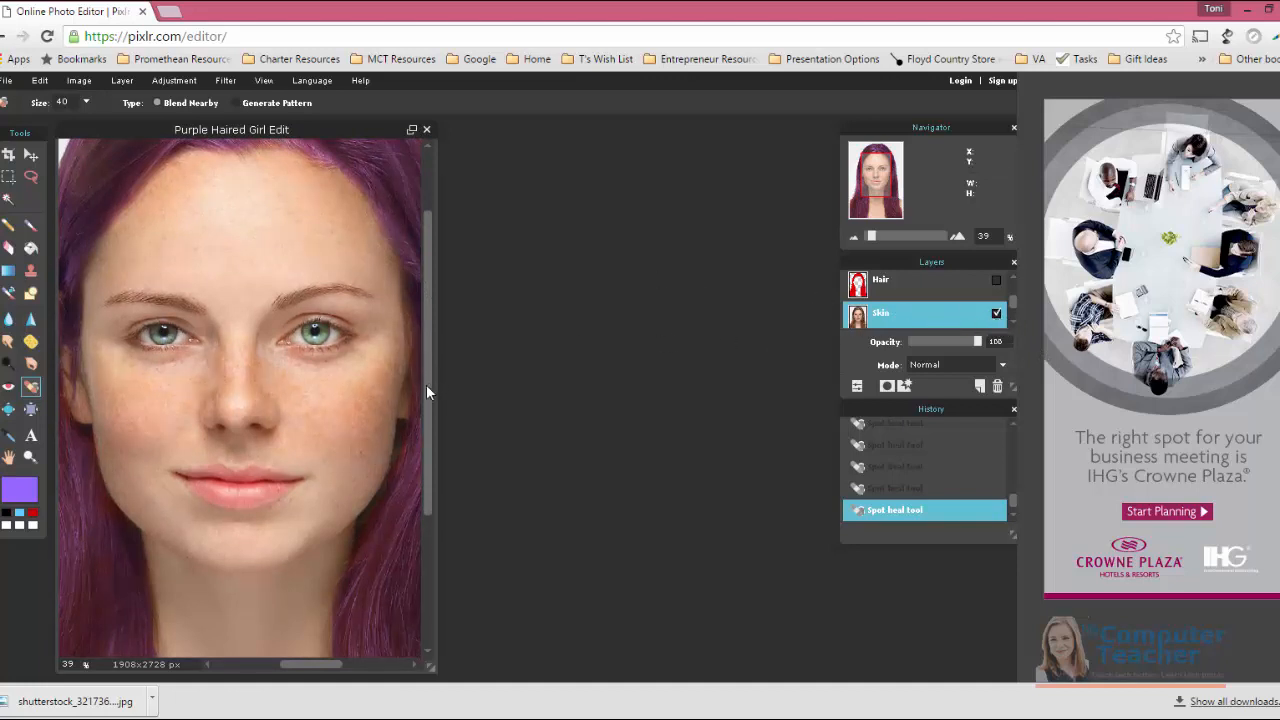